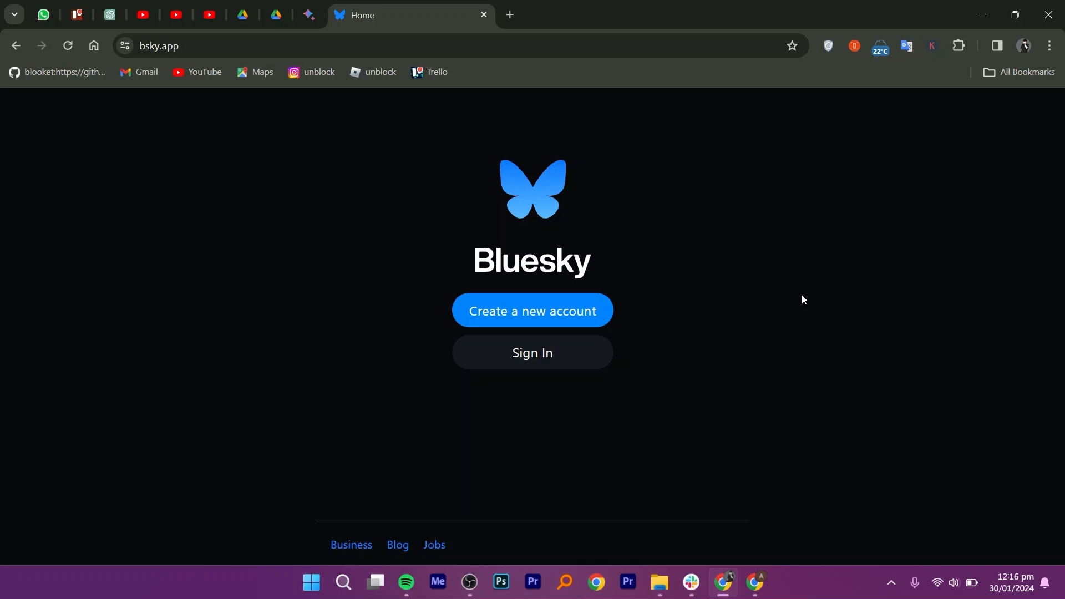
- Start creating a new Bluesky account to reach the invite-code step
left_click(532, 310)
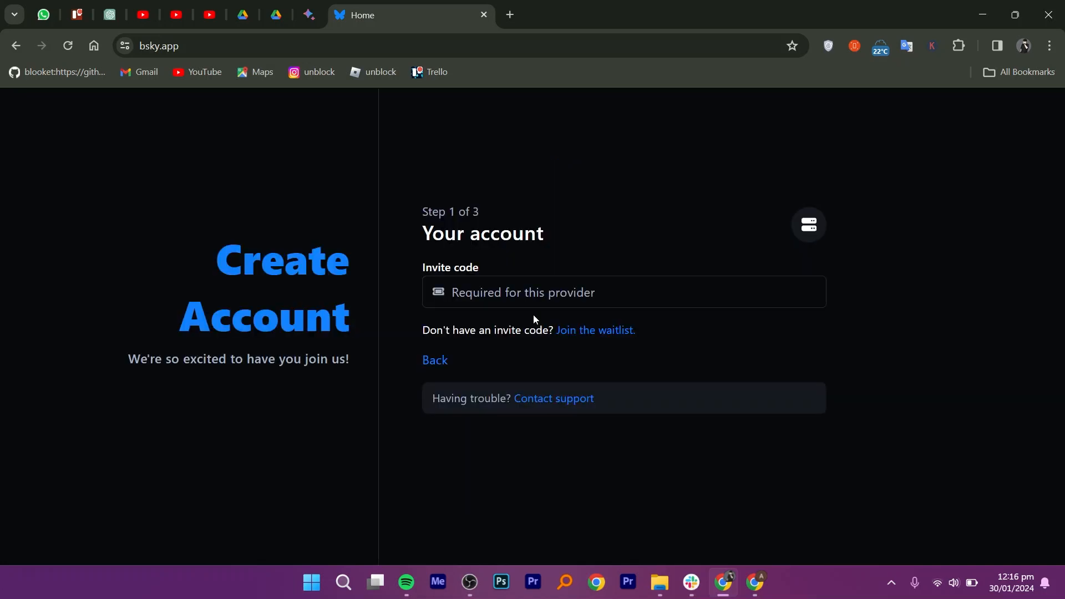
- Join the invite waitlist and enter 'aimanna' as the email address
left_click(523, 293)
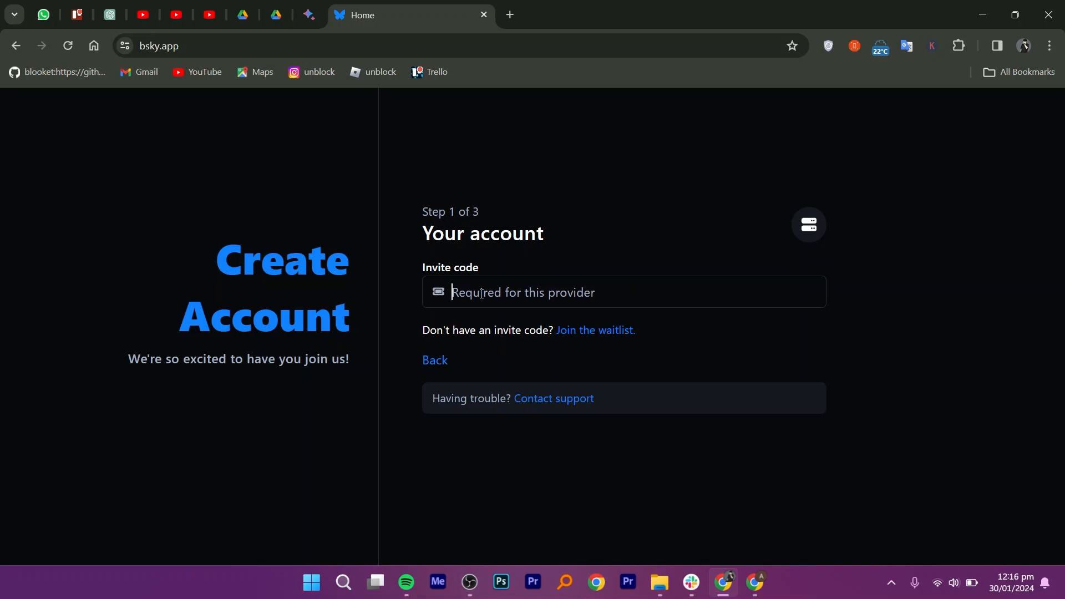
mouse_move(491, 227)
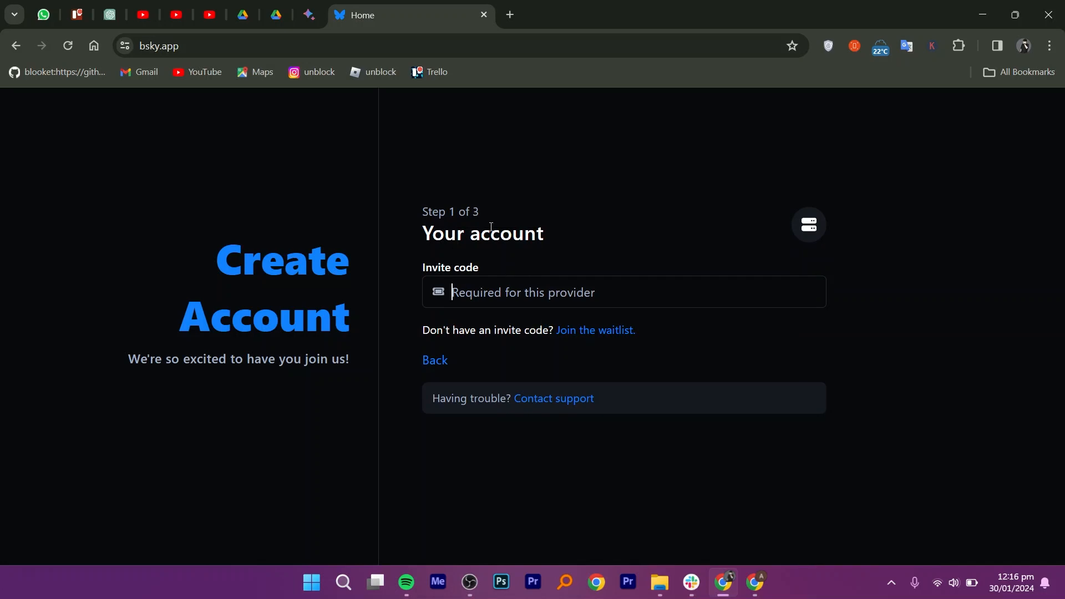
type("aimanna")
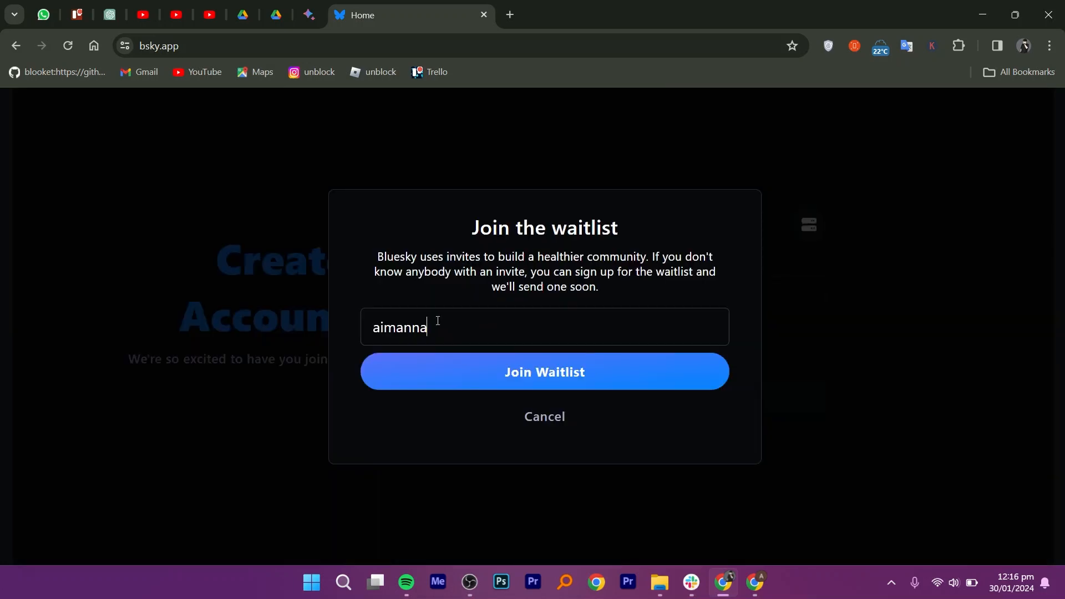